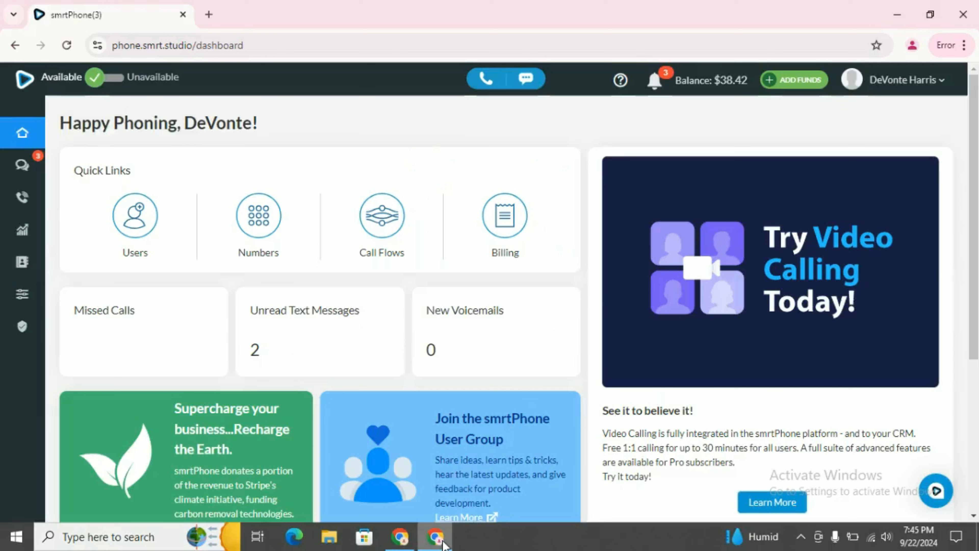
mouse_move(528, 265)
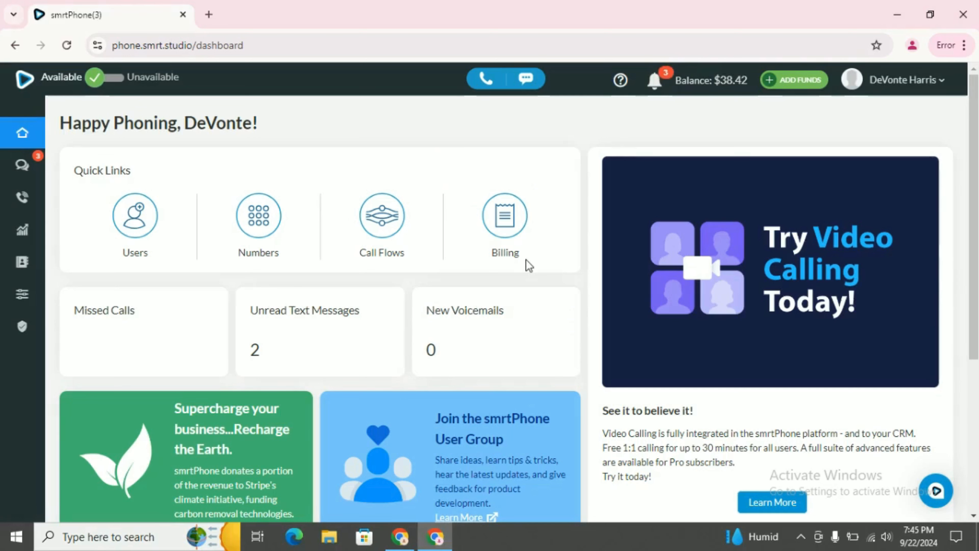
mouse_move(495, 279)
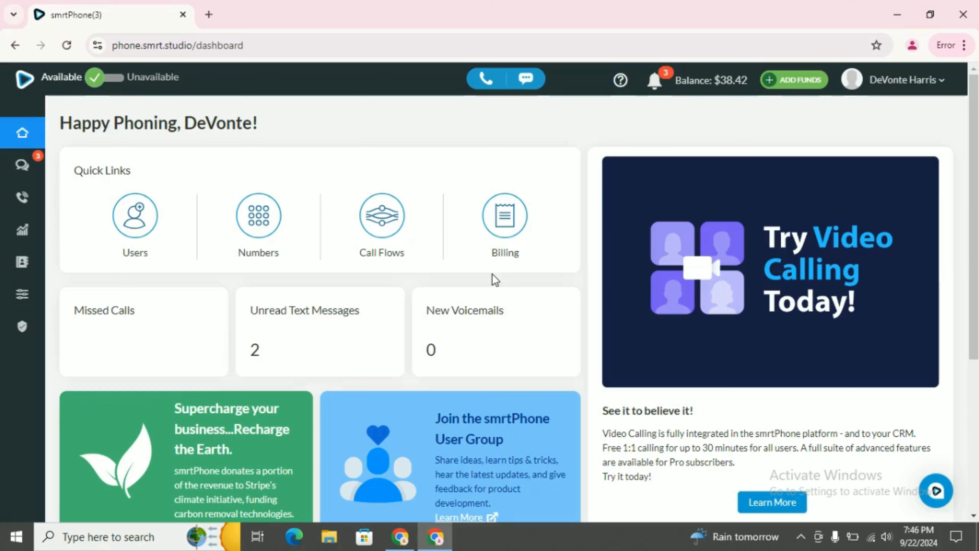
mouse_move(461, 280)
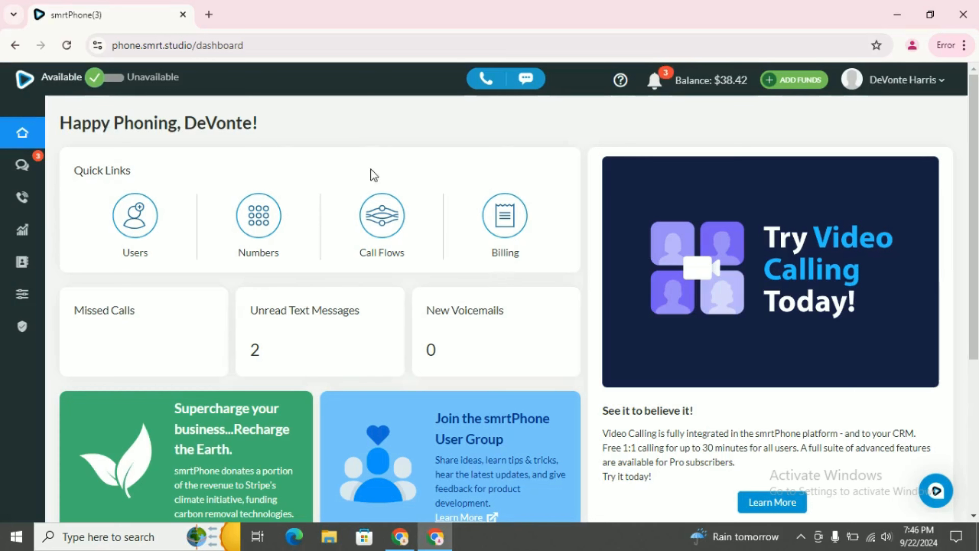
mouse_move(382, 150)
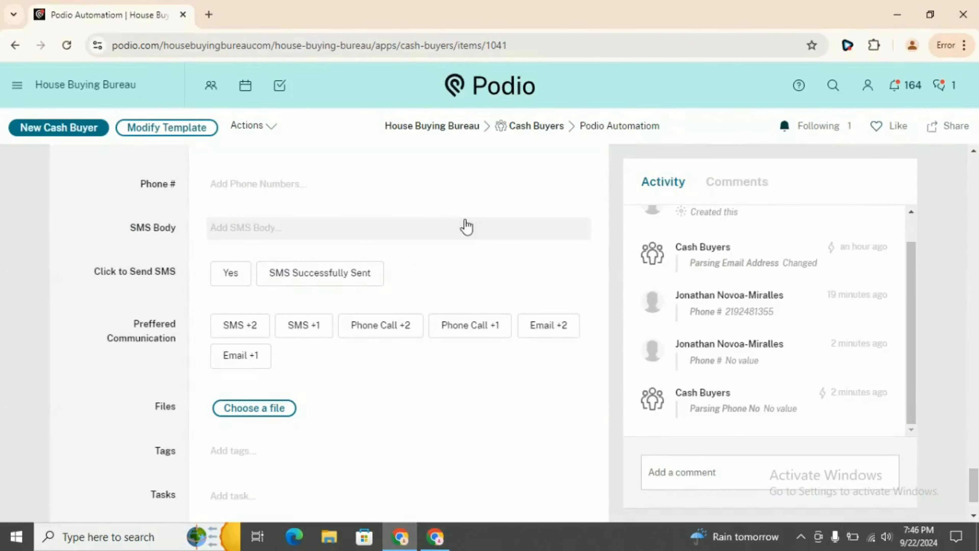
mouse_move(426, 184)
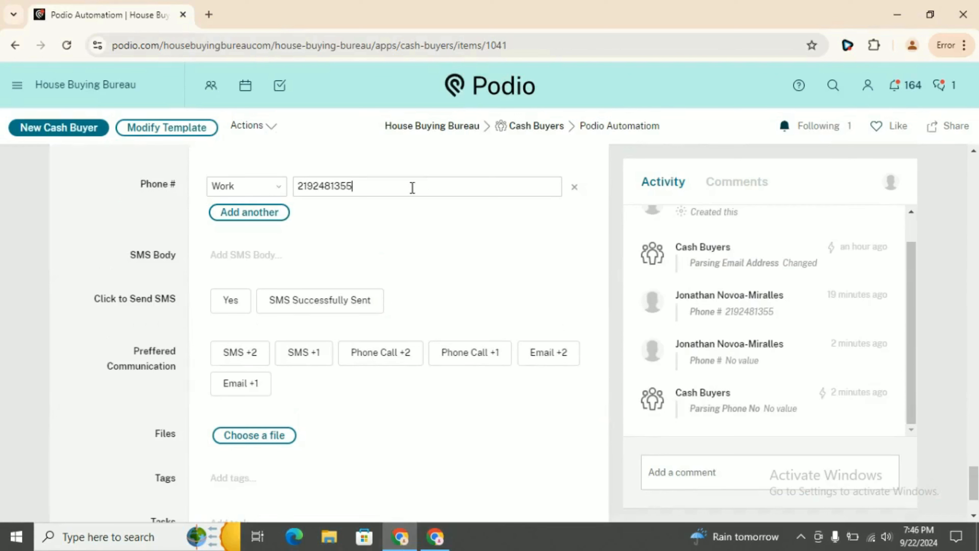
mouse_move(448, 279)
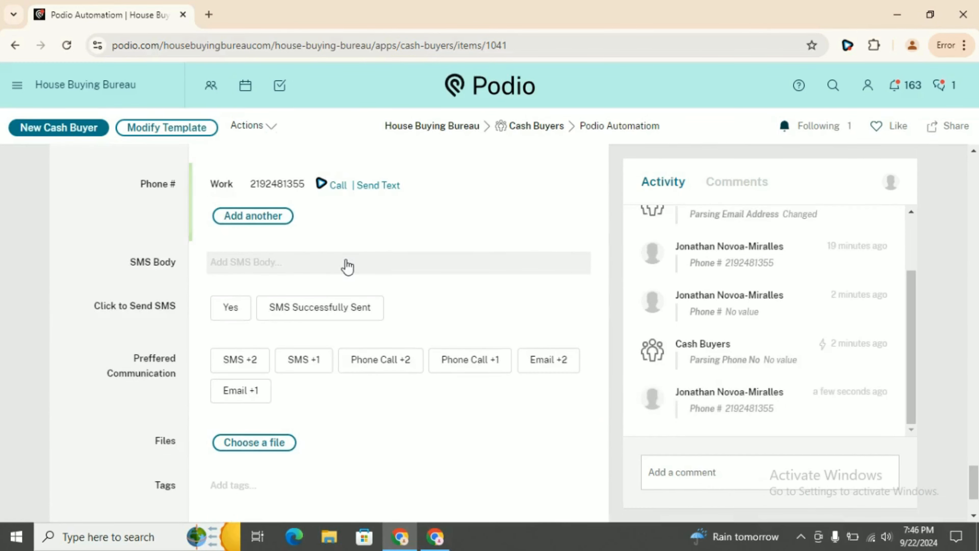
Enter 'Your integration is live now' as the SMS Body of the Cash Buyer item.
text(Y)
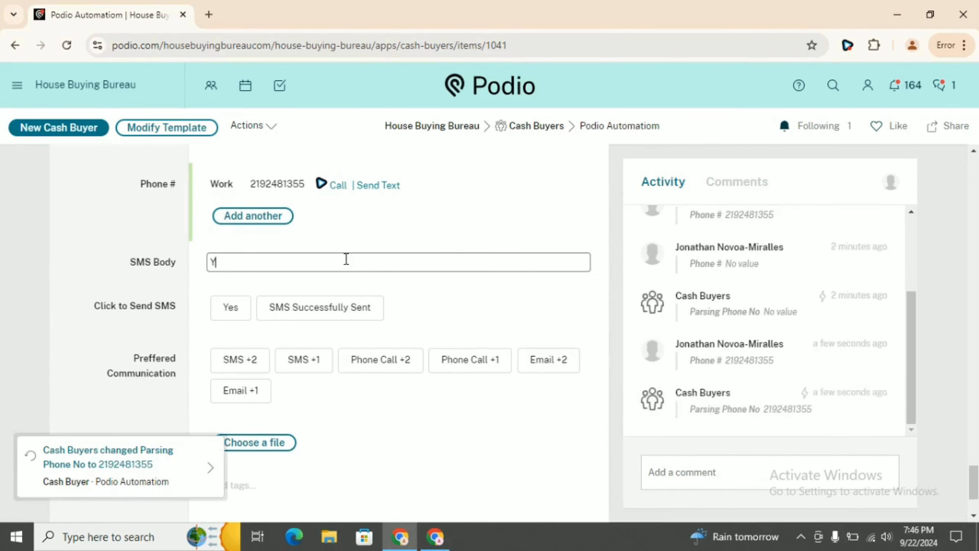
text(our int)
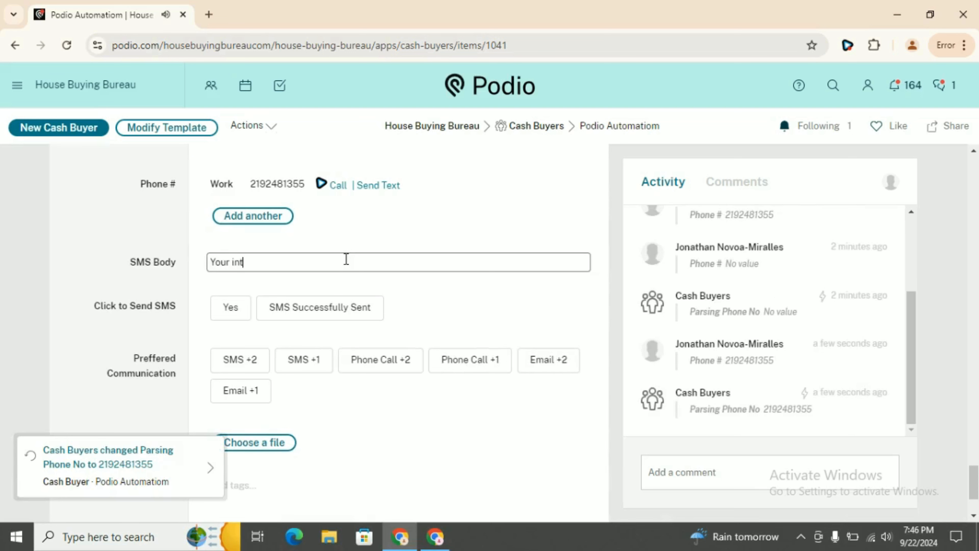
text(egration is l)
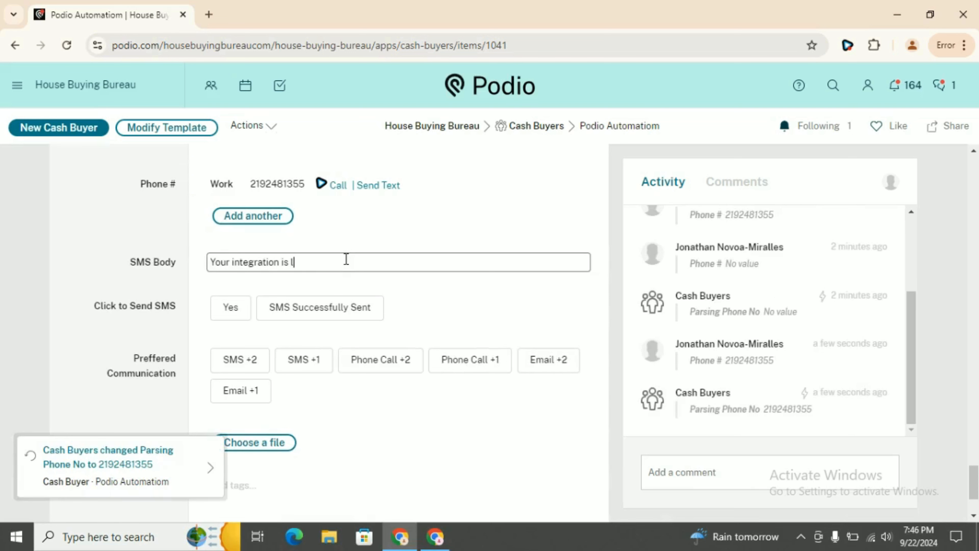
text(ive now)
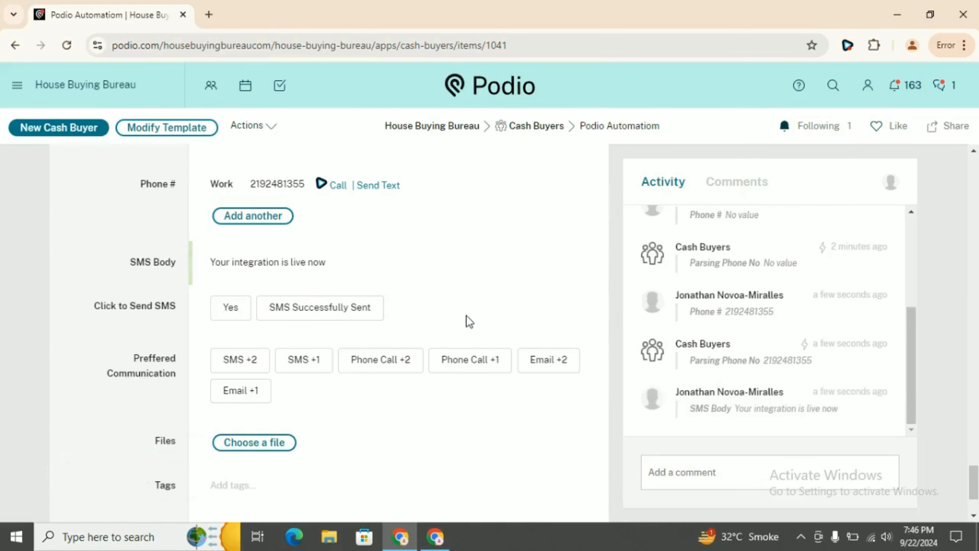
Confirm Yes under Click to Send SMS, then return to the smrtPhone dashboard.
click(231, 307)
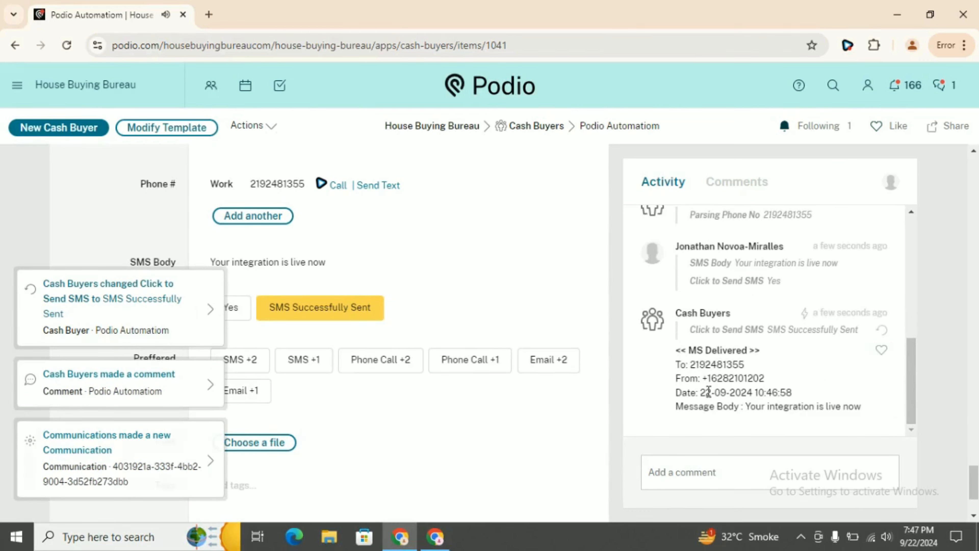
click(435, 537)
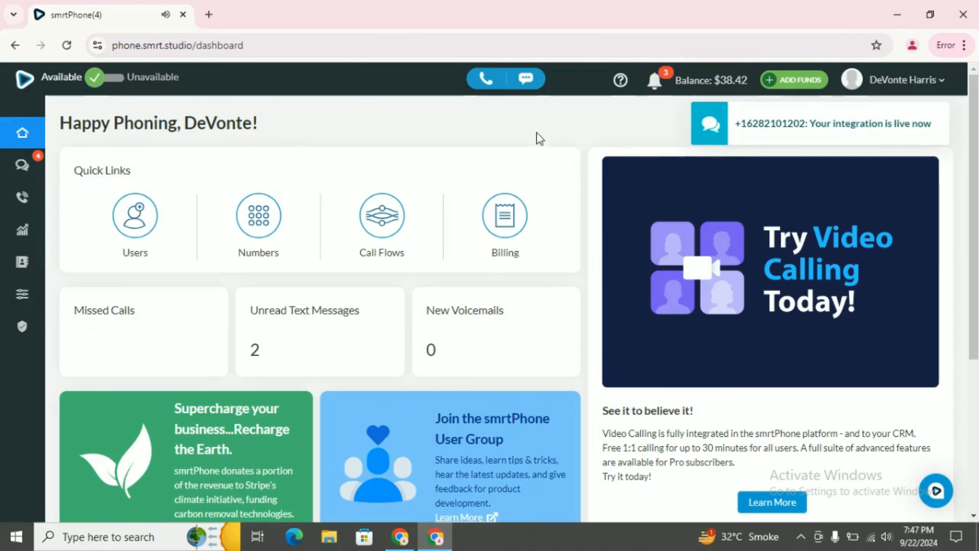
mouse_move(67, 227)
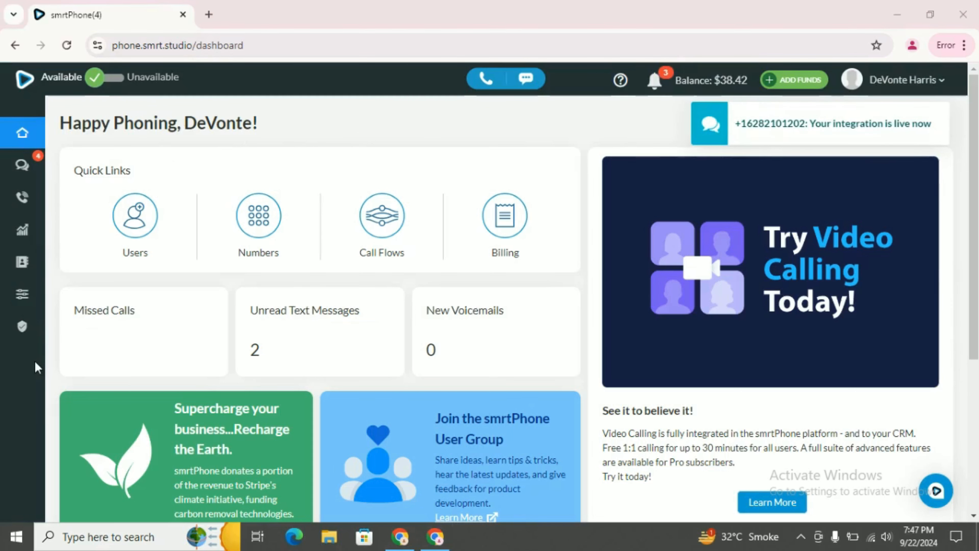
mouse_move(22, 164)
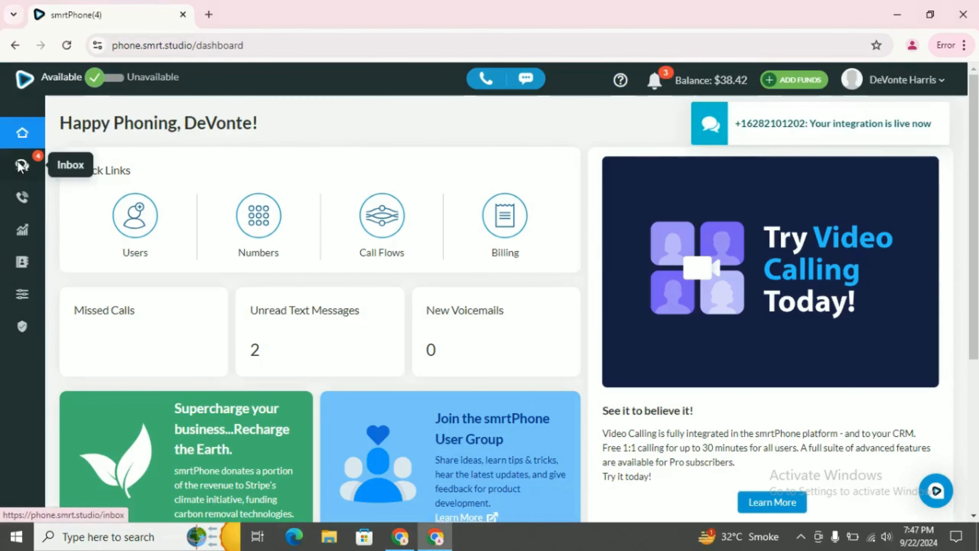
Show the Bianca Inbox conversation list in smrtPhone's Inbox.
click(22, 164)
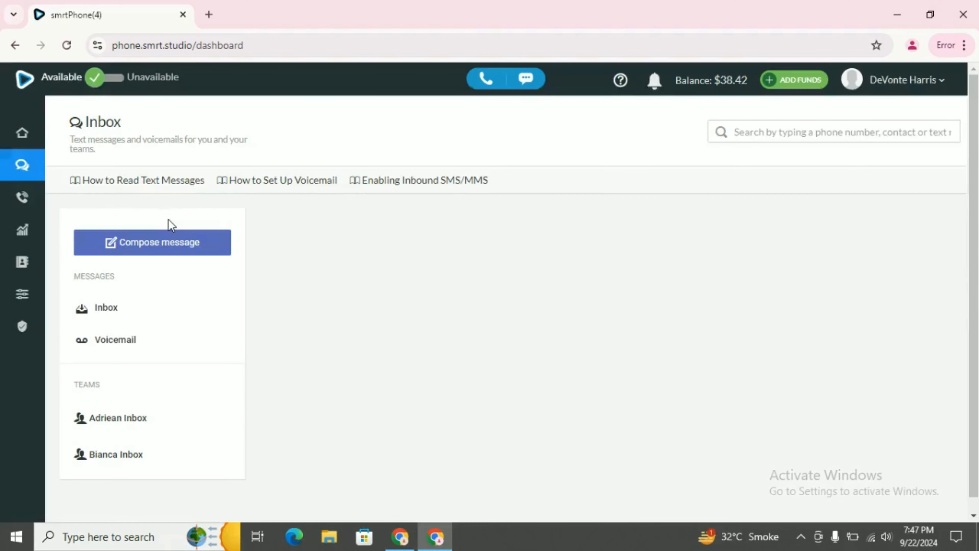
mouse_move(120, 465)
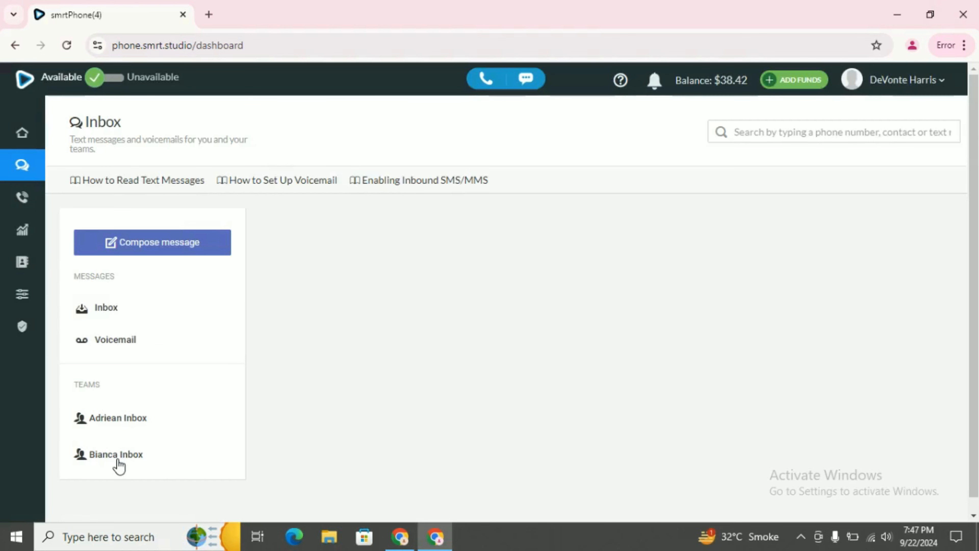
click(106, 307)
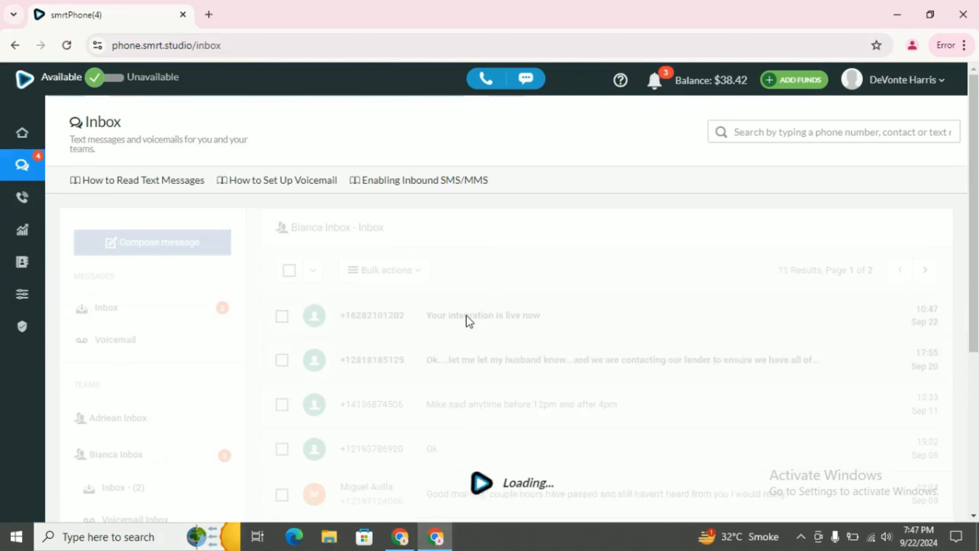
click(482, 315)
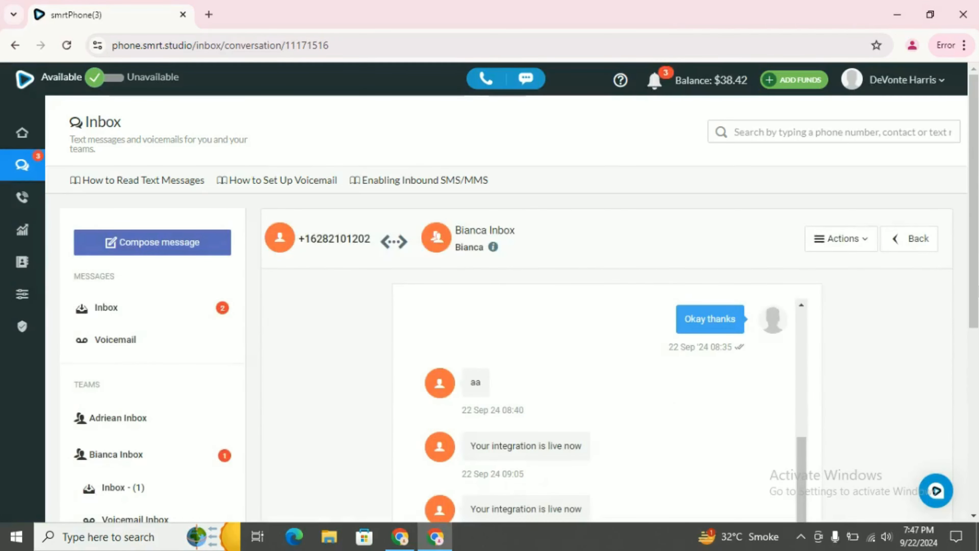
scroll(down, 3)
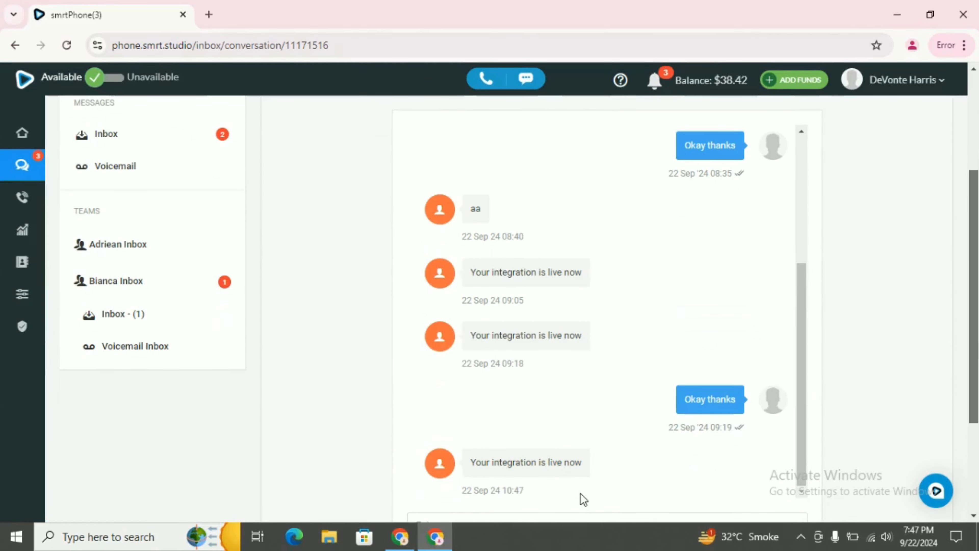
scroll(down, 3)
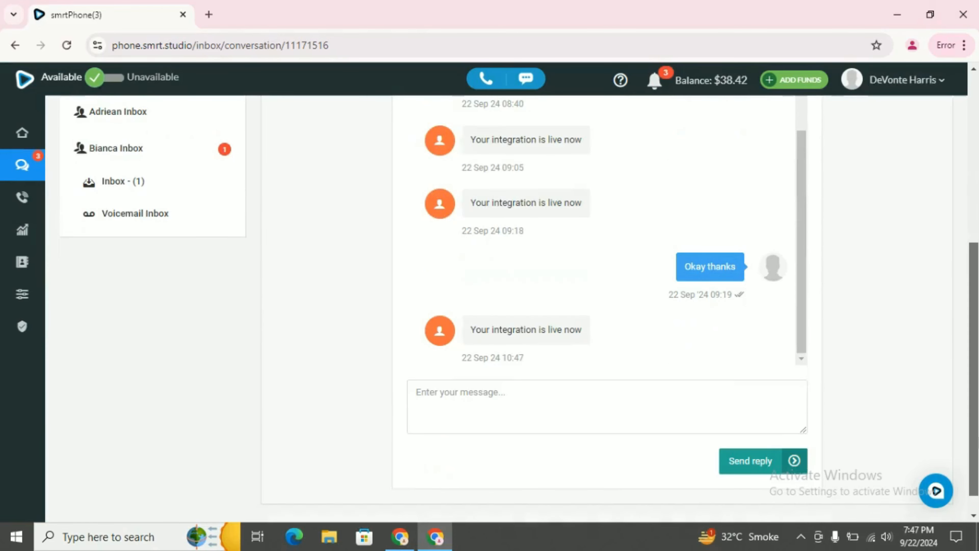
text(Than)
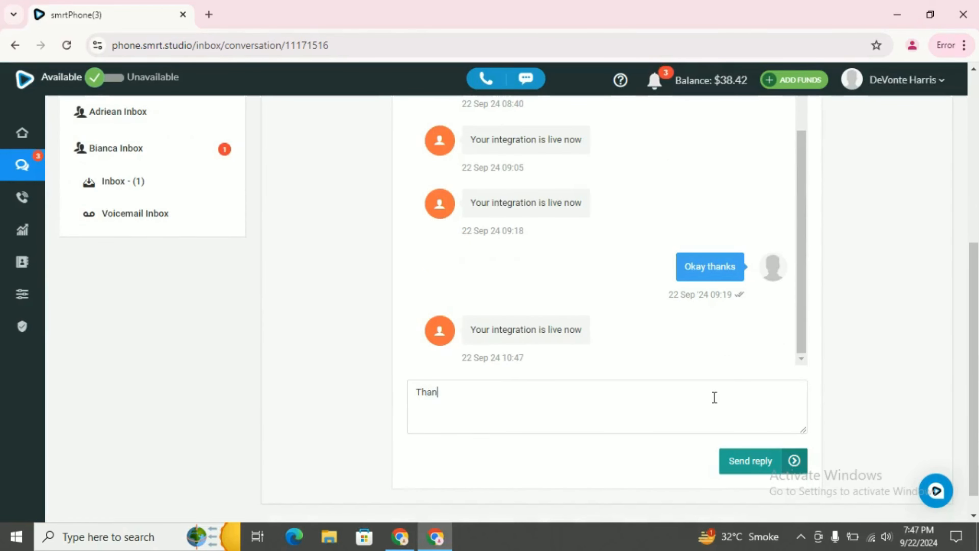
text(k you)
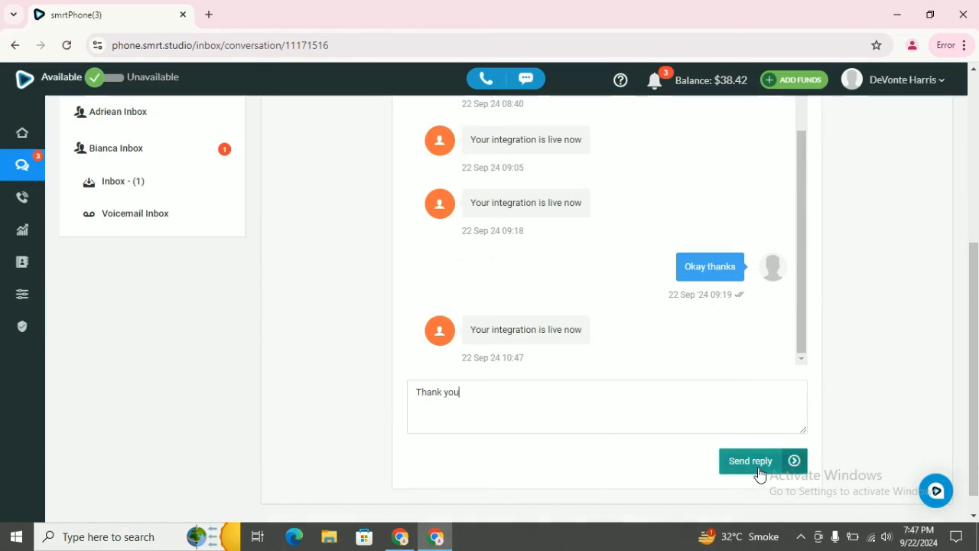
click(750, 461)
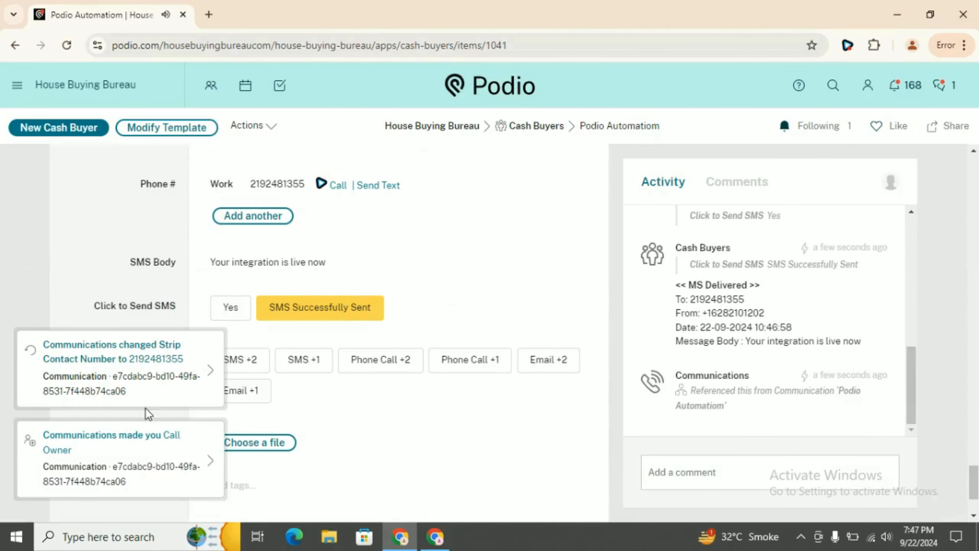
mouse_move(911, 372)
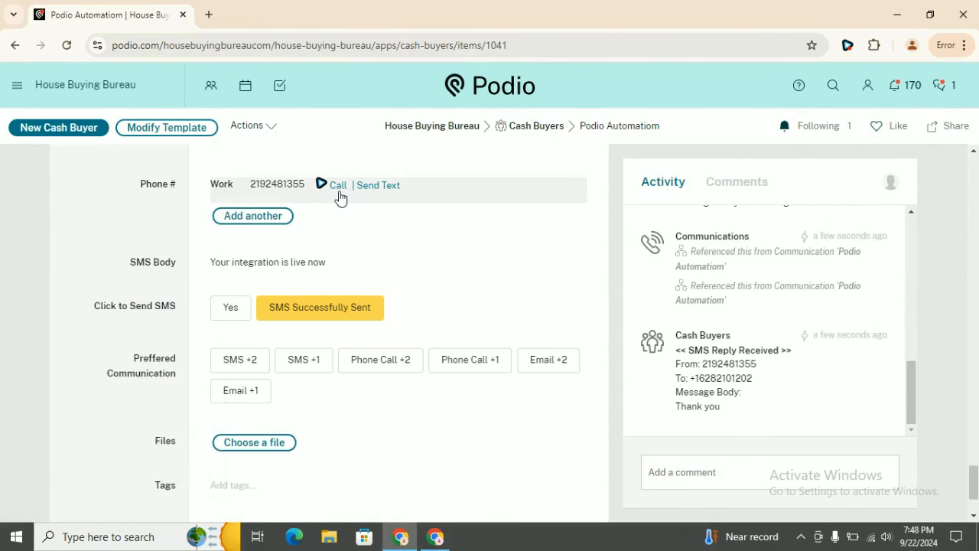
mouse_move(338, 186)
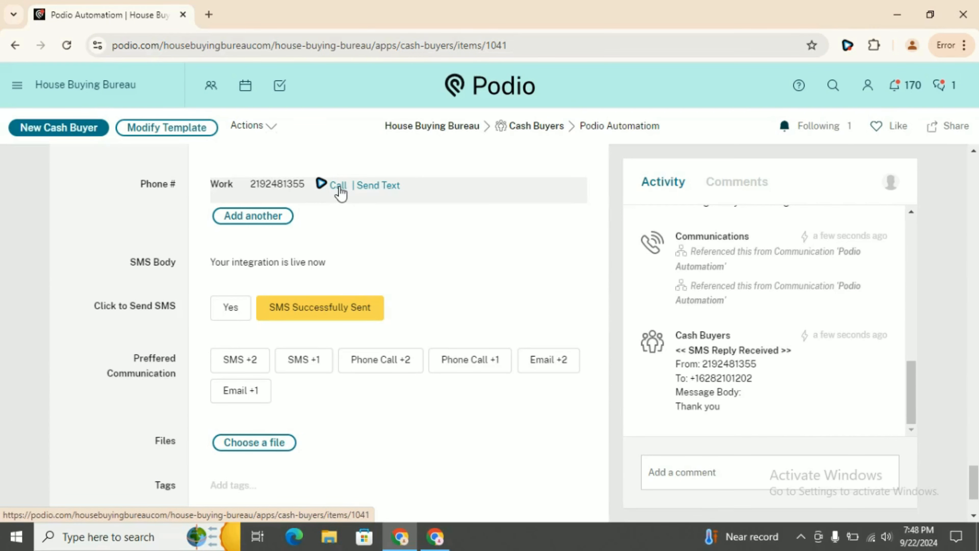
click(337, 184)
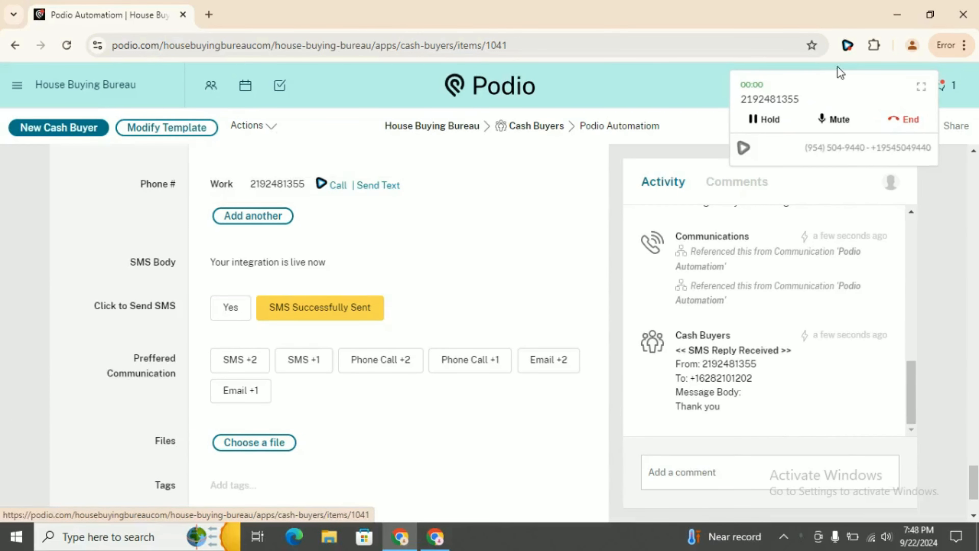
mouse_move(899, 119)
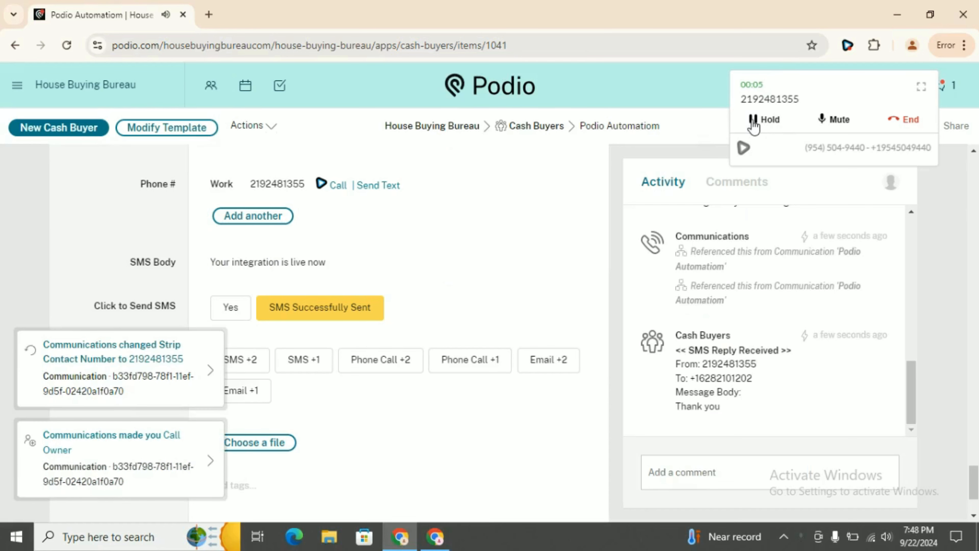
click(435, 536)
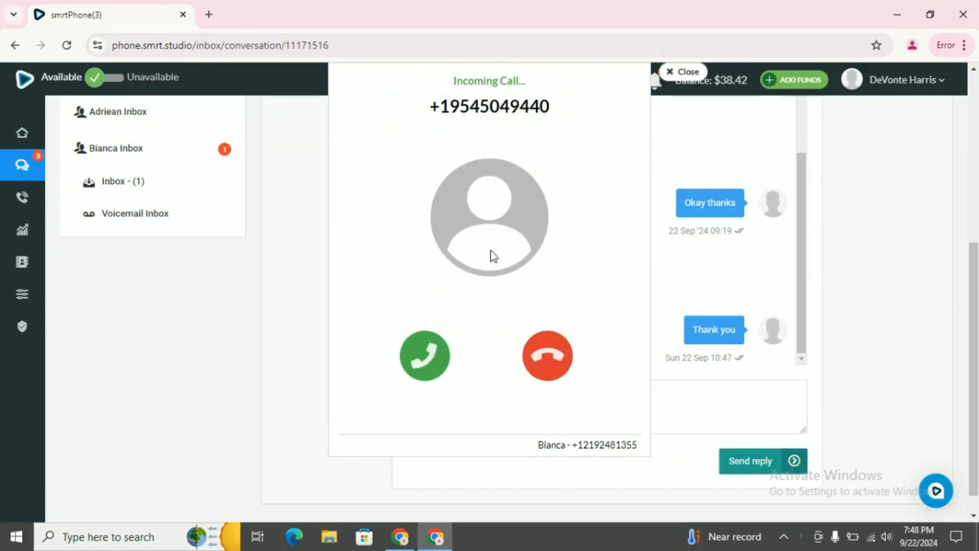
mouse_move(534, 211)
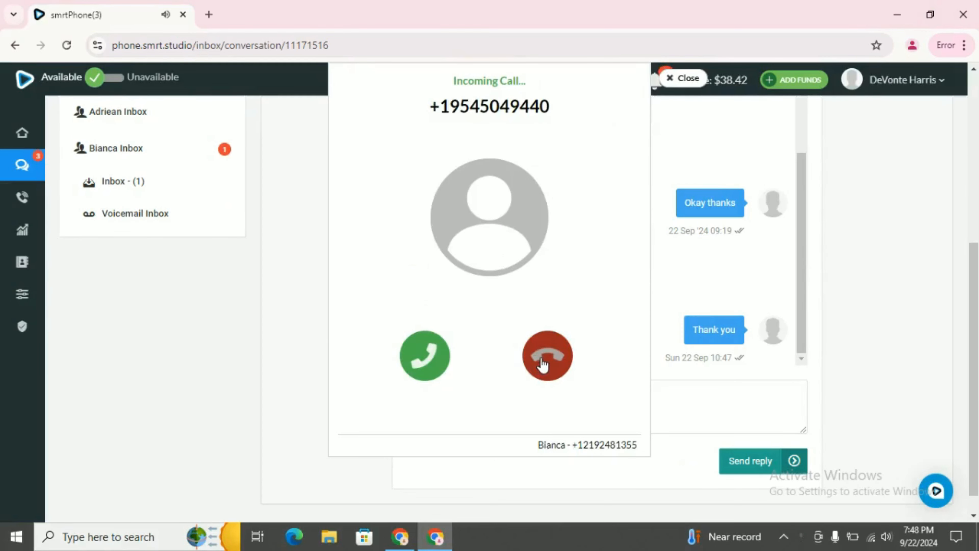
click(548, 356)
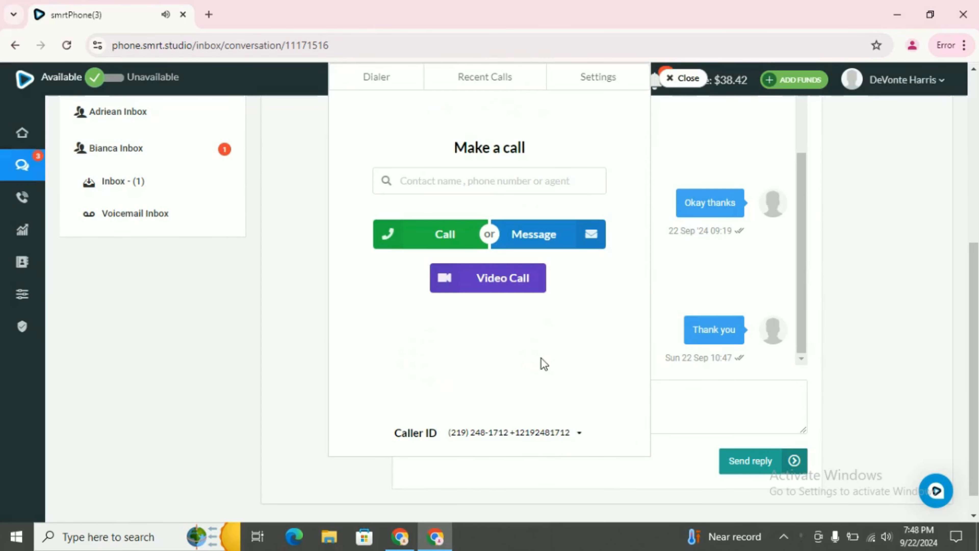
mouse_move(681, 84)
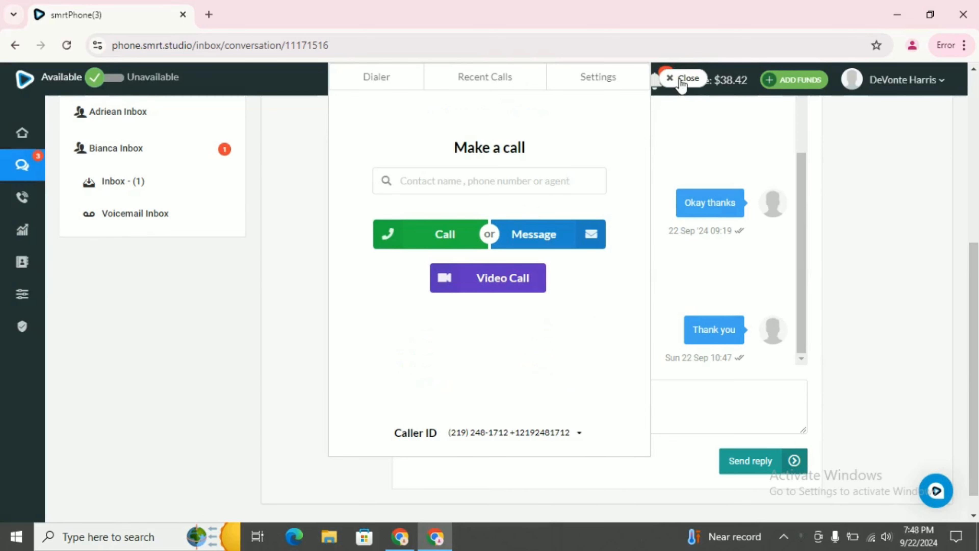
click(683, 79)
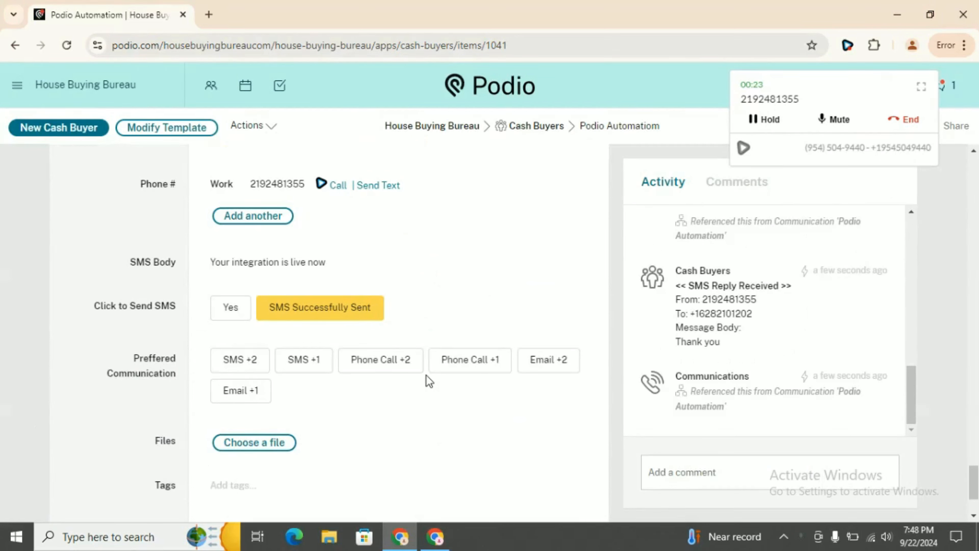
click(907, 120)
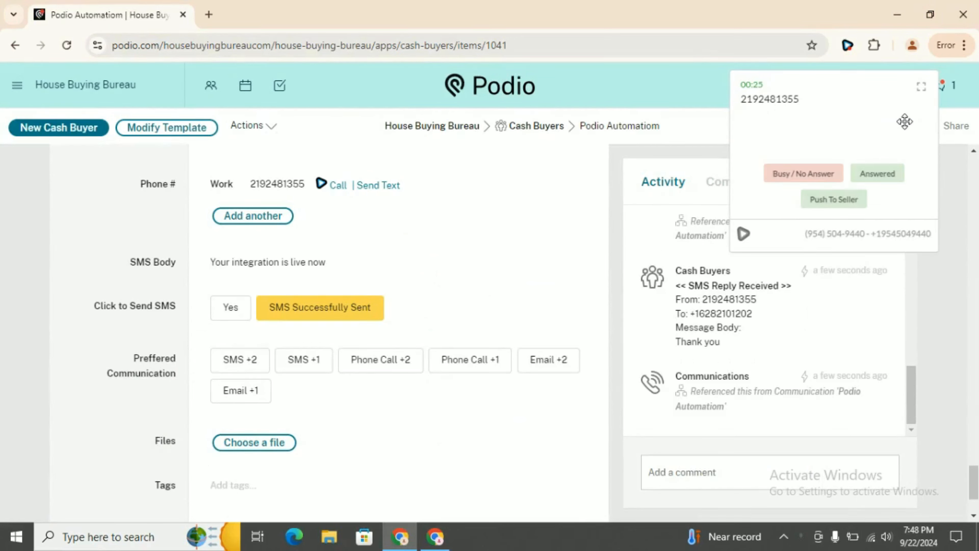